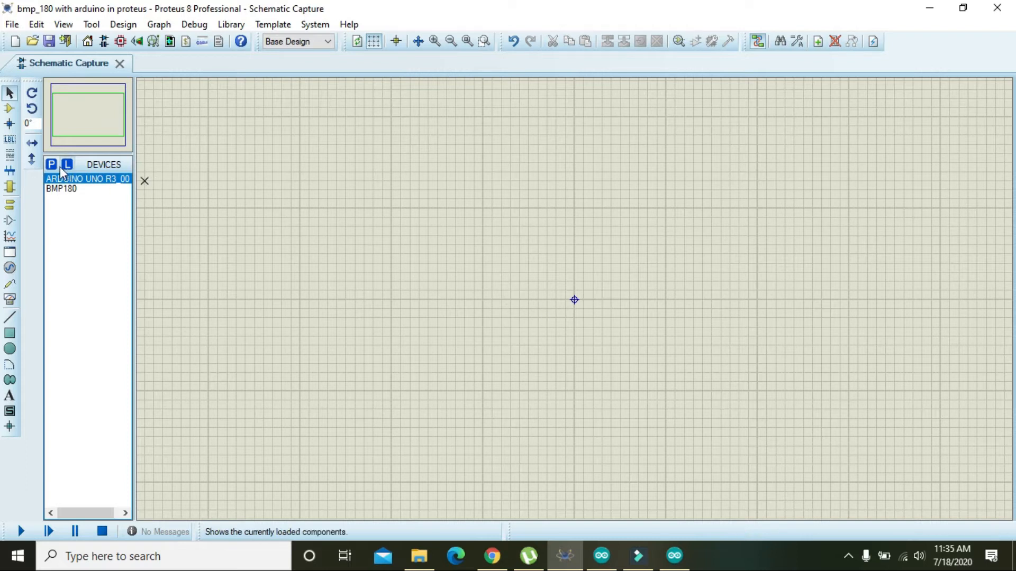
# Step: Pick the ARDUINO UNO R3_001 part from the device picker and place it as ARD1
pyautogui.click(55, 164)
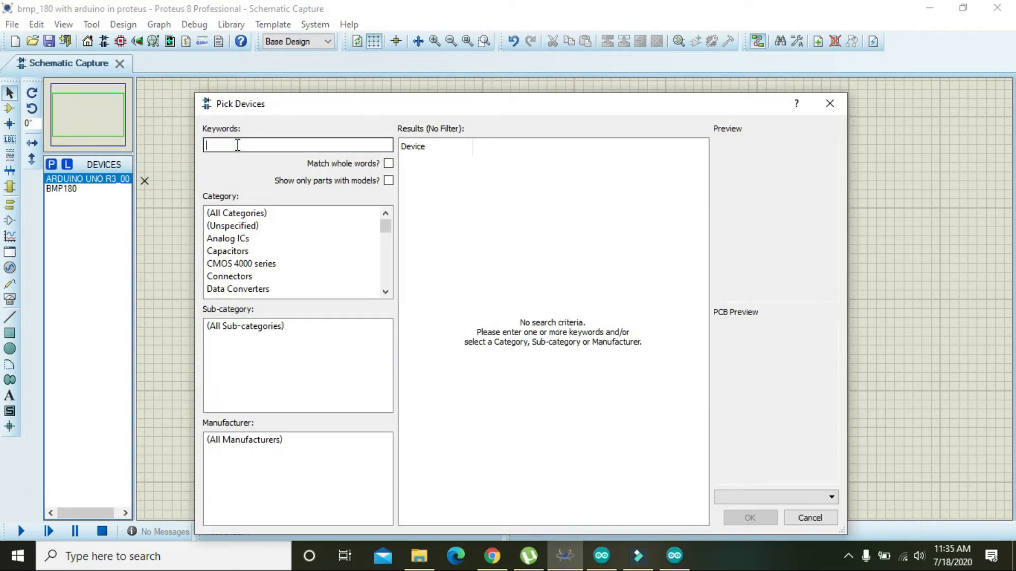
pyautogui.write('ARDUINO UNO')
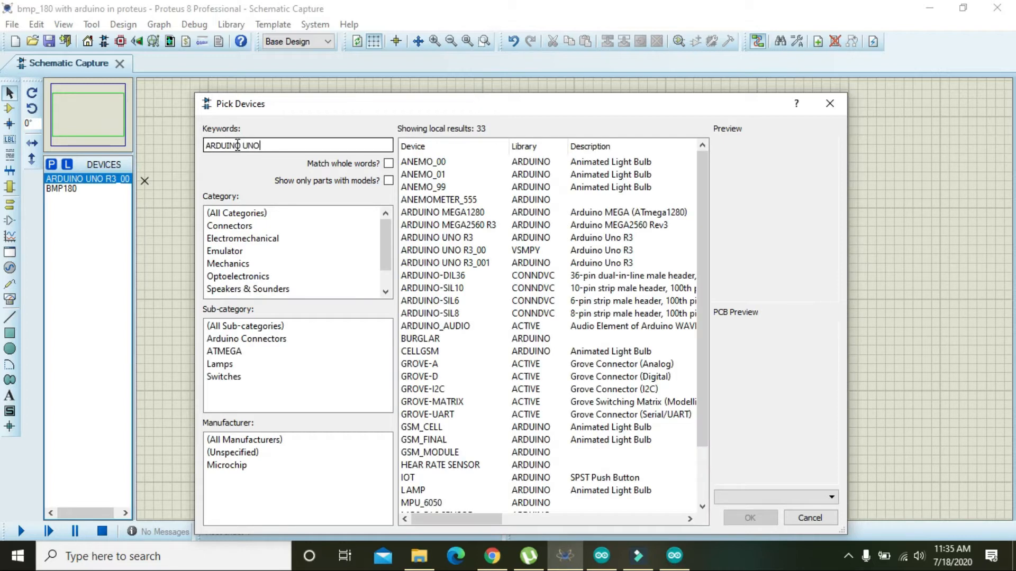
pyautogui.write('ARDUINO UNO')
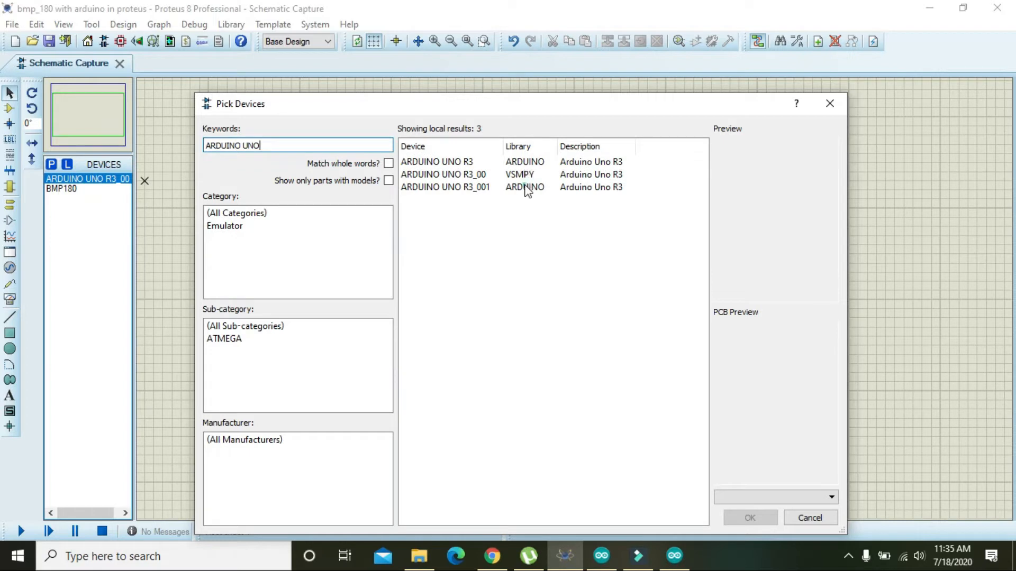
pyautogui.click(444, 187)
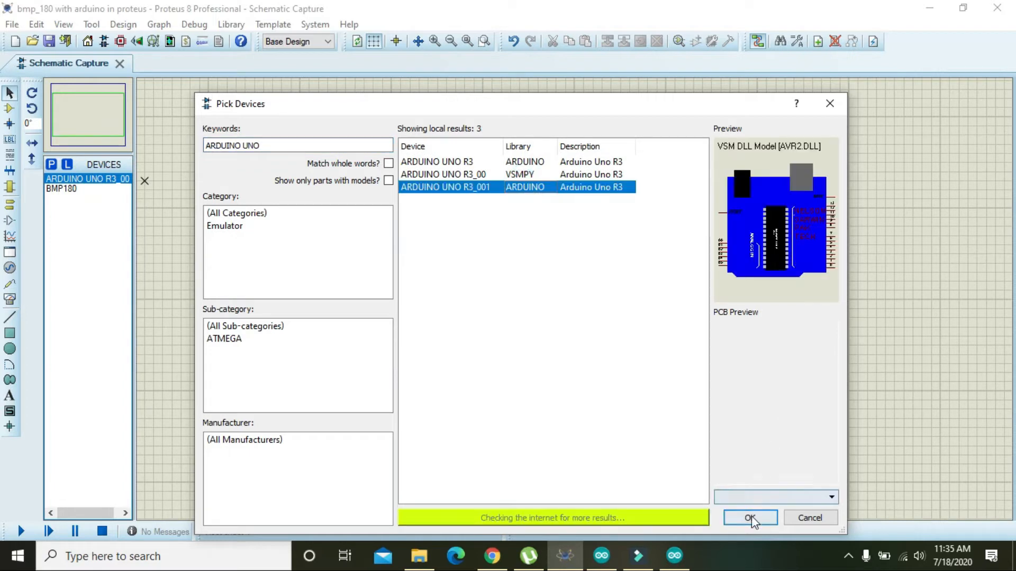
pyautogui.click(749, 518)
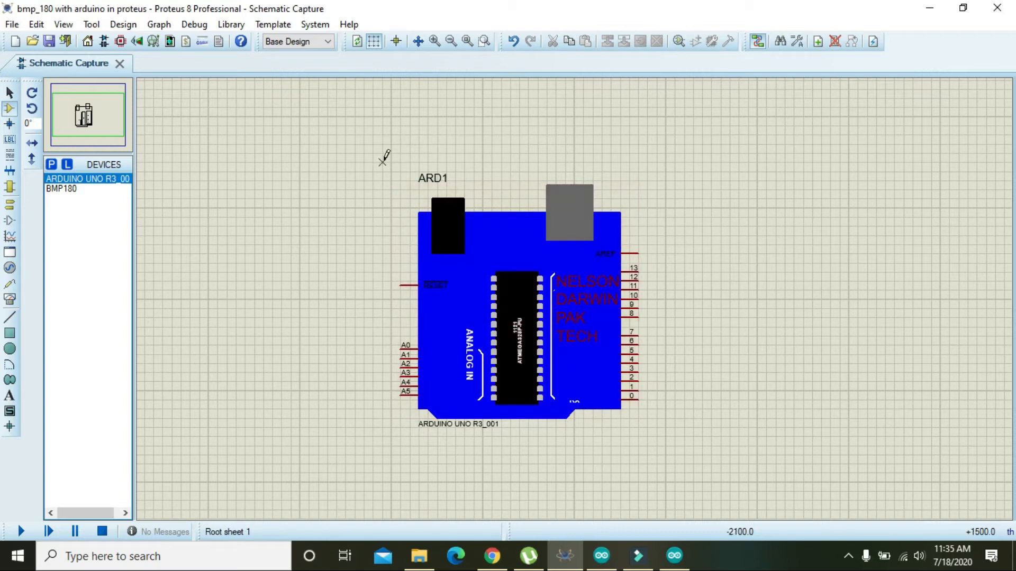
pyautogui.click(450, 250)
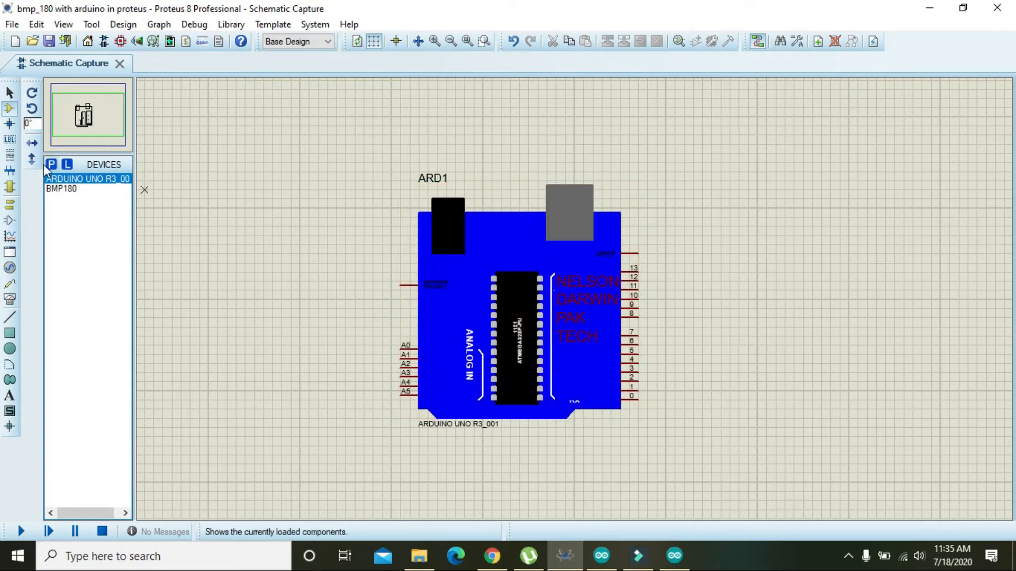
# Step: Pick the BMP180 pressure sensor via keyword 'BMP' and place it as U1 right of ARD1
pyautogui.click(55, 164)
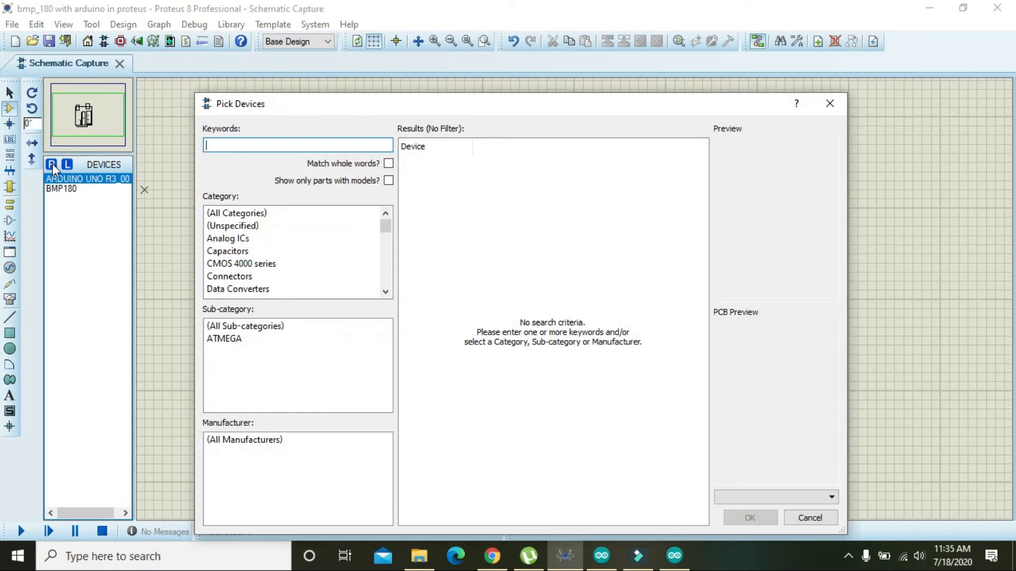
pyautogui.write('BMP')
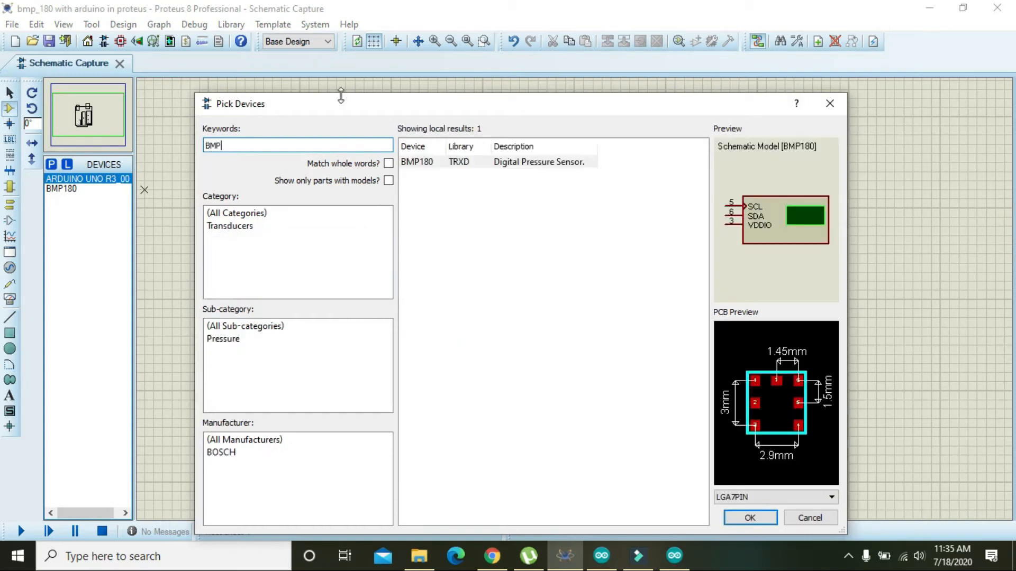
pyautogui.click(417, 162)
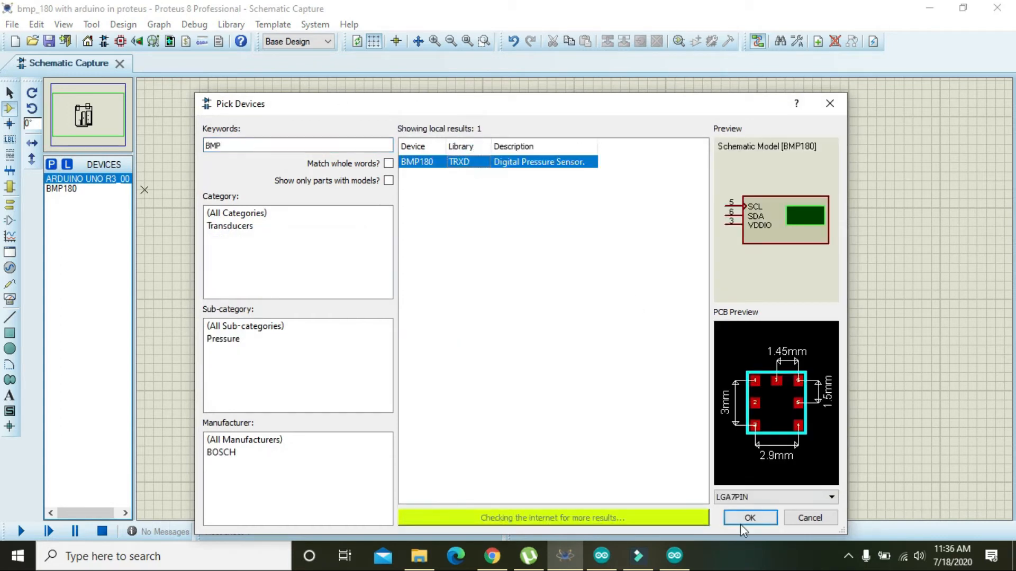
pyautogui.click(749, 518)
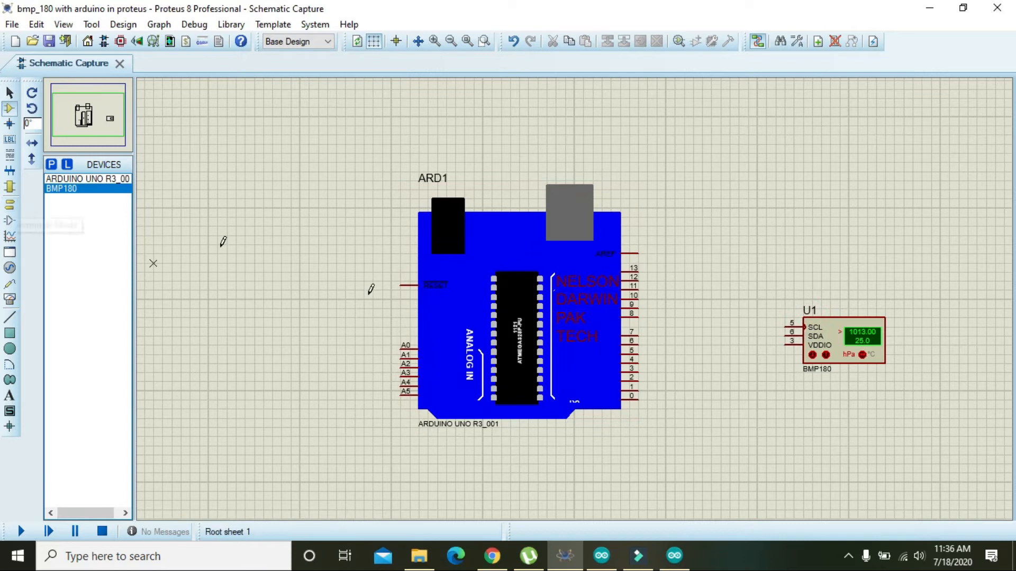
pyautogui.click(549, 376)
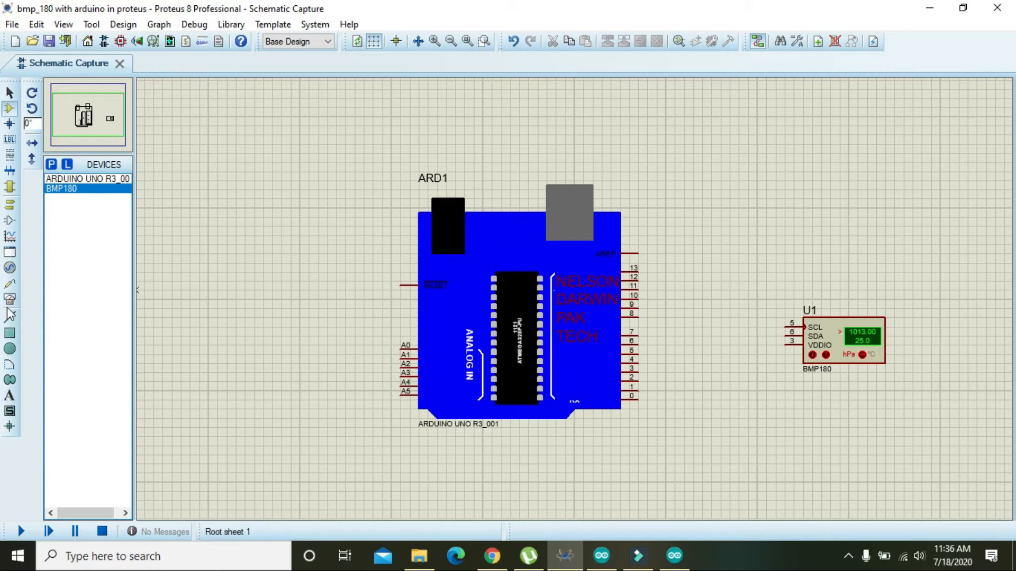
# Step: Place a VIRTUAL TERMINAL from Virtual Instruments and wire RXD/TXD to ARD1 pins 0/1
pyautogui.click(8, 300)
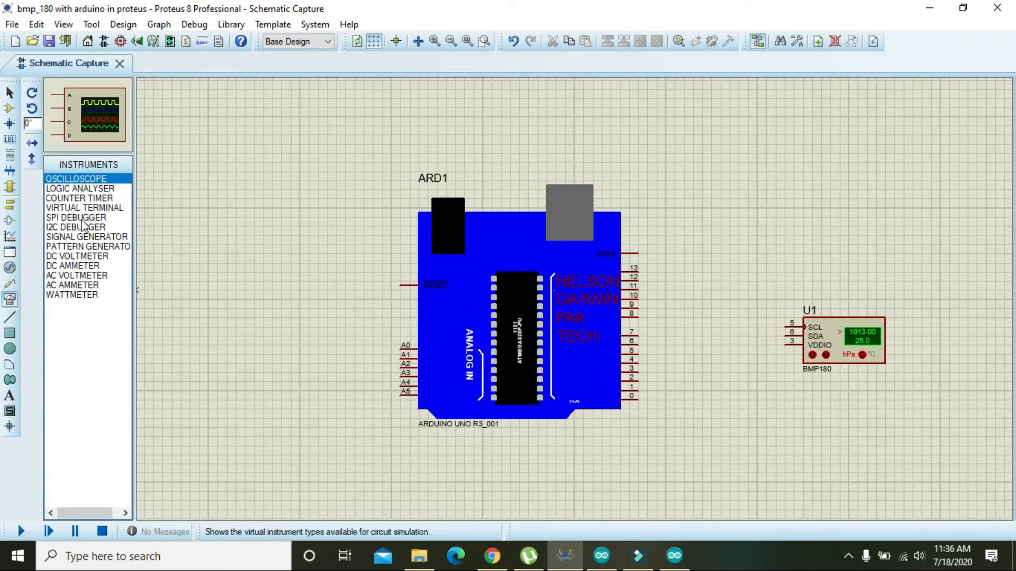
pyautogui.moveTo(82, 237)
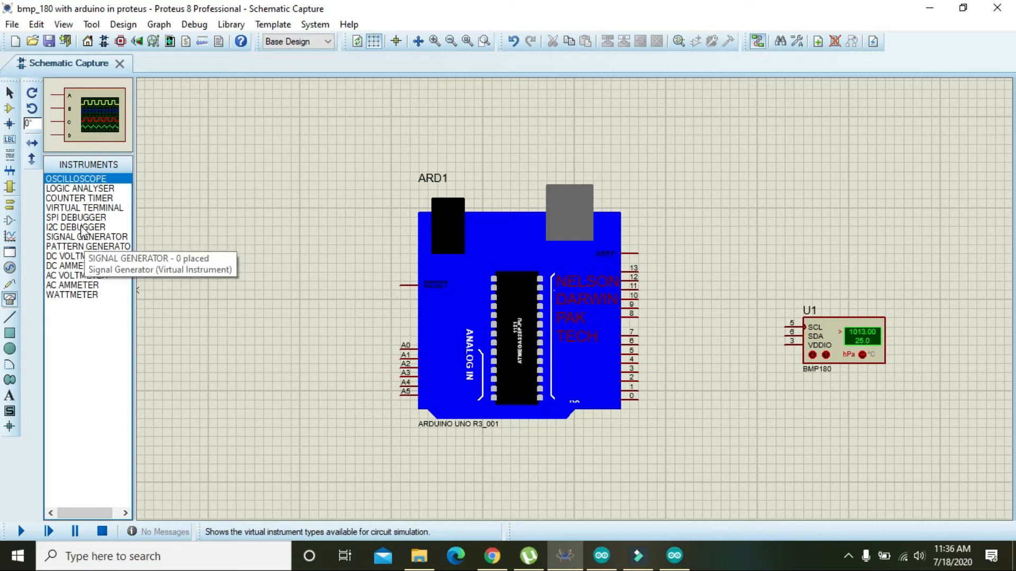
pyautogui.click(79, 207)
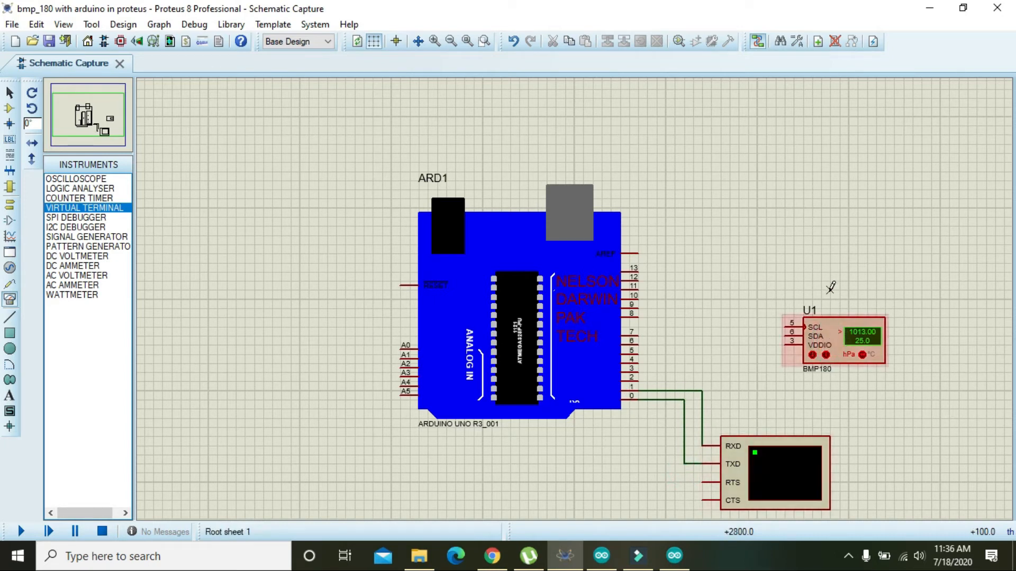
pyautogui.click(836, 340)
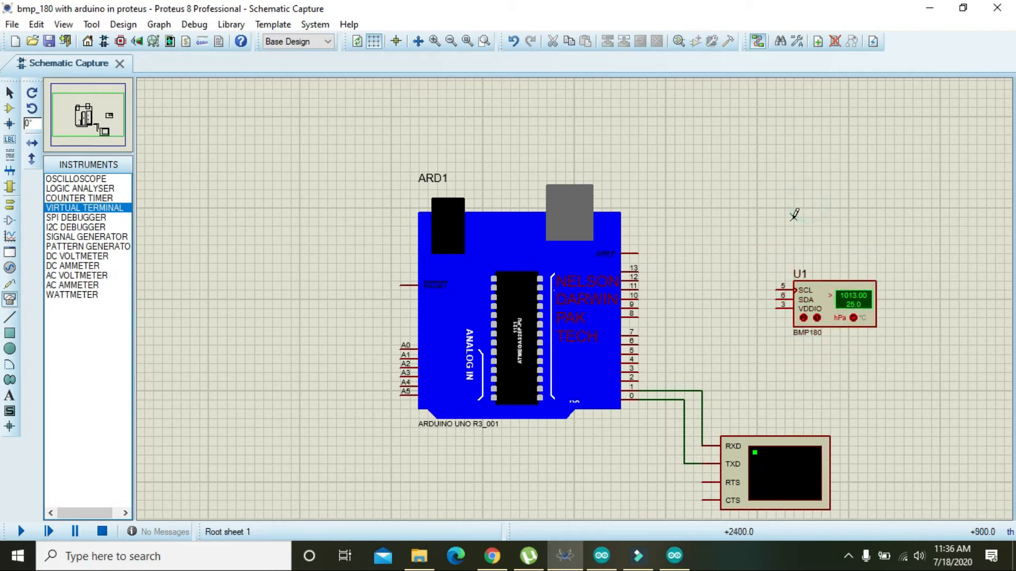
pyautogui.moveTo(785, 233)
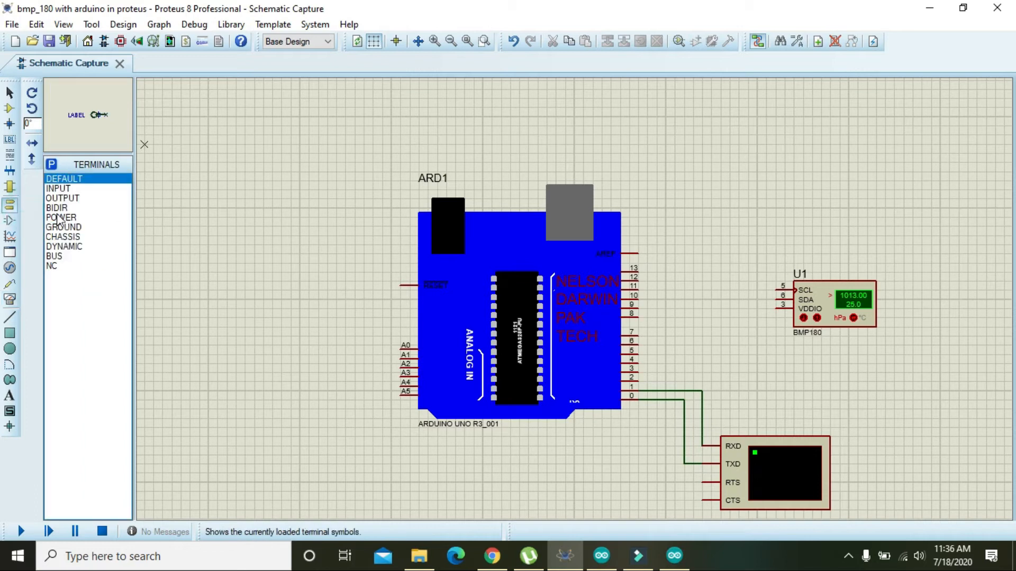
# Step: Place a POWER terminal and wire BMP180 SCL to A5, SDA to A4, VDDIO to power
pyautogui.click(59, 217)
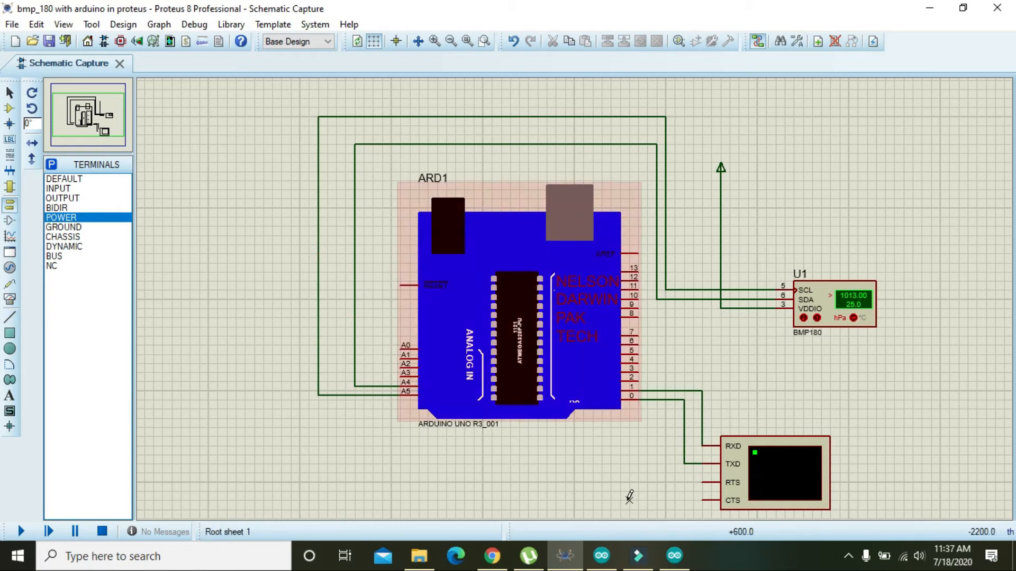
pyautogui.click(673, 555)
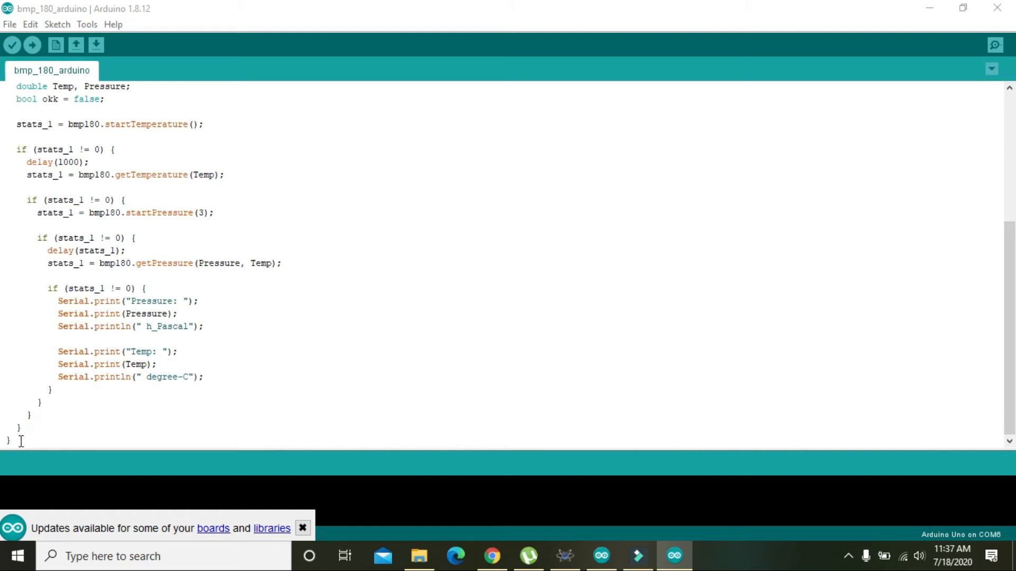
# Step: Verify the bmp_180_arduino sketch so it compiles to 7062 bytes with Done compiling
pyautogui.press('ctrl+a')
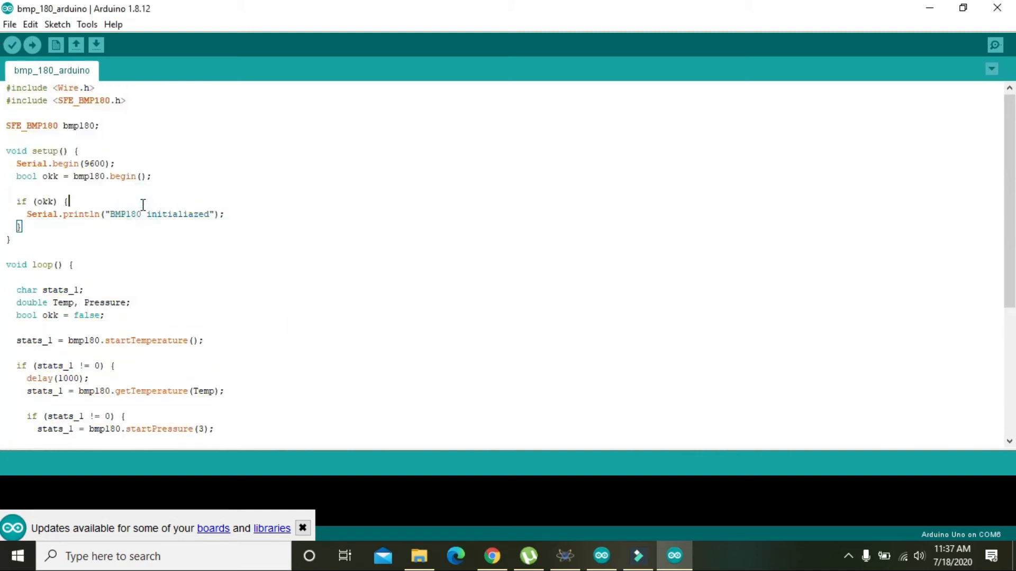
pyautogui.moveTo(13, 45)
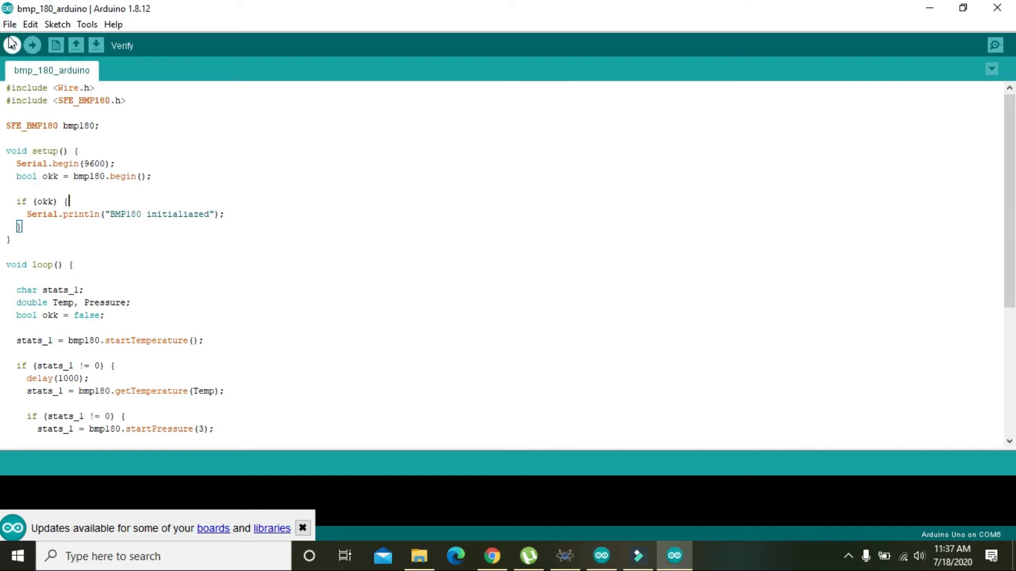
pyautogui.click(10, 45)
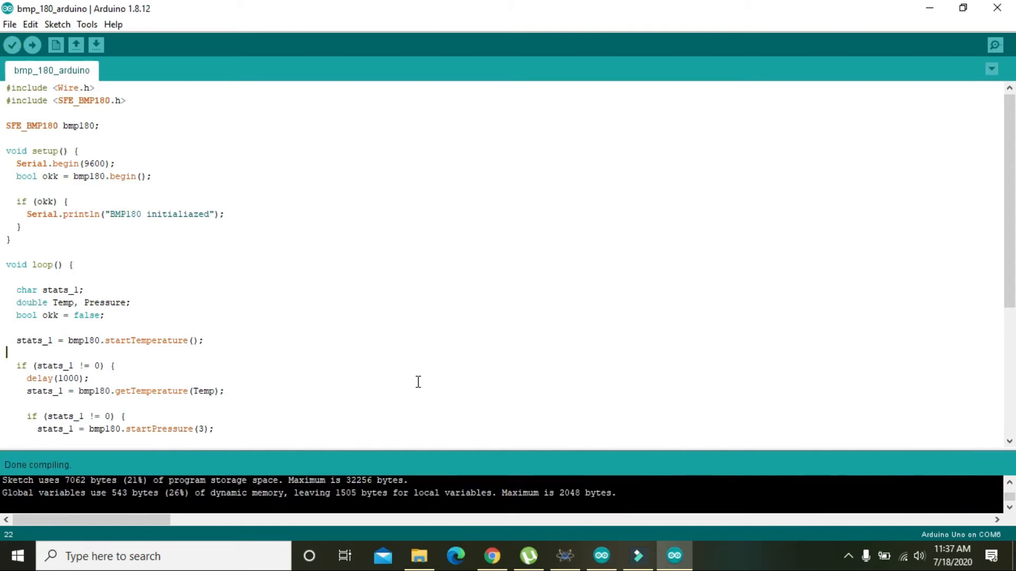
pyautogui.moveTo(372, 445)
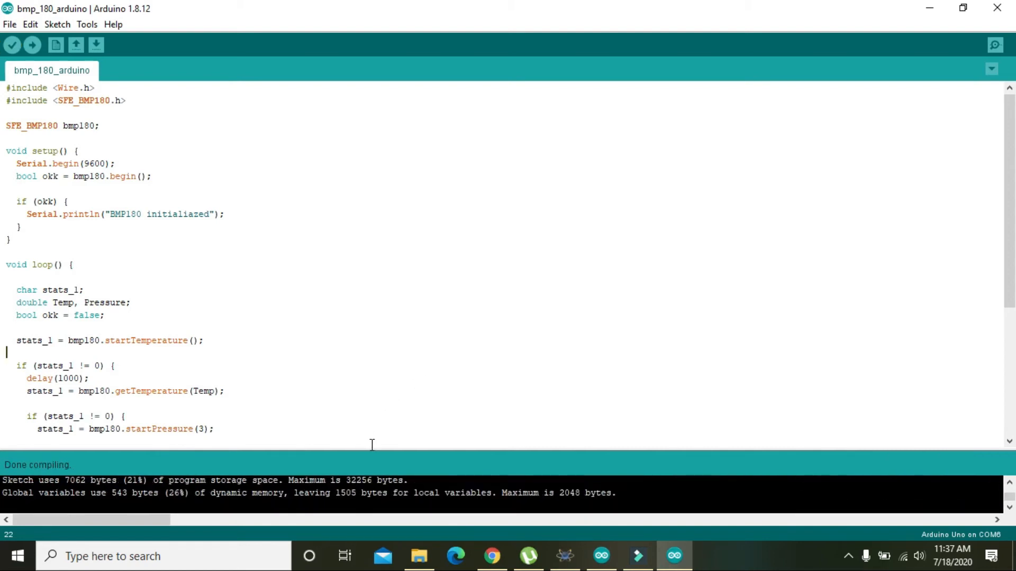
# Step: Paste the bmp_180_arduino.ino.hex path from the IDE output into ARD1's Program File and apply it
pyautogui.click(564, 556)
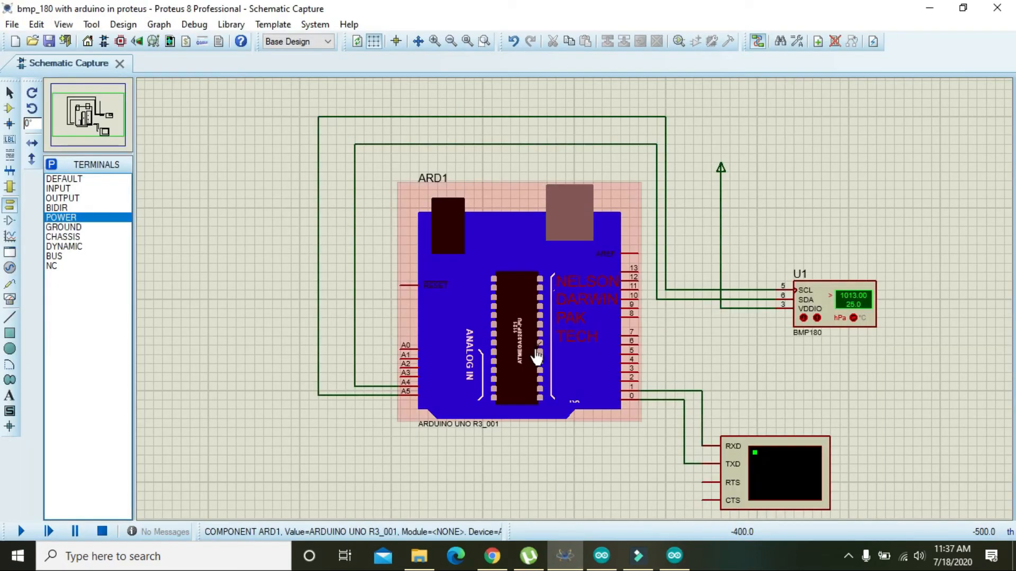
pyautogui.doubleClick(533, 356)
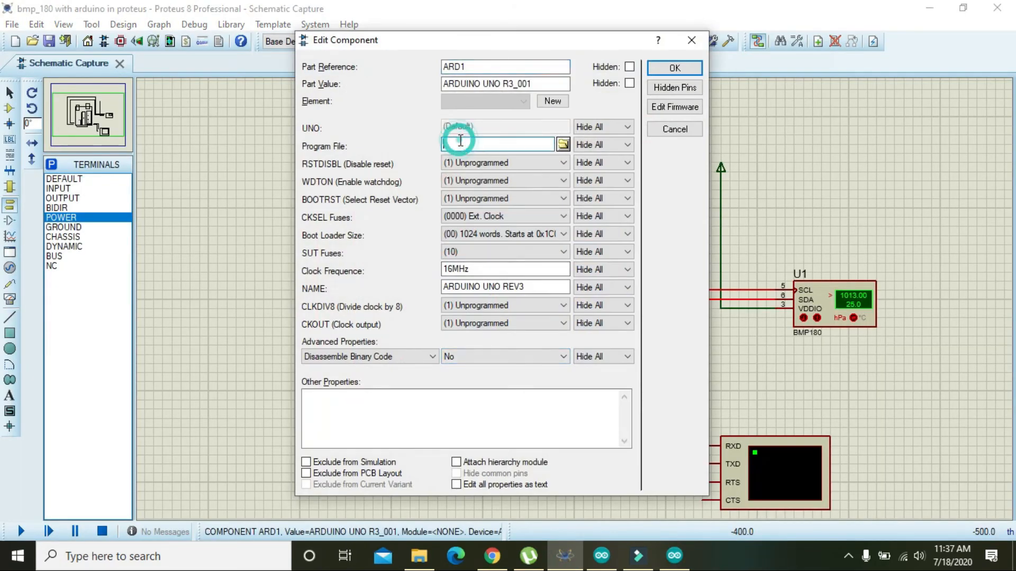
pyautogui.rightClick(495, 143)
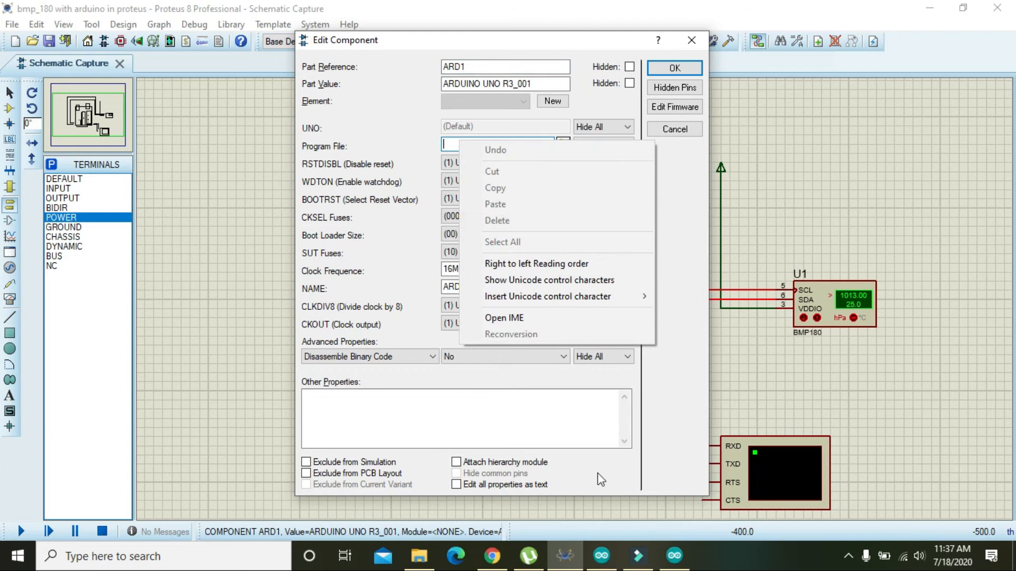
pyautogui.click(673, 557)
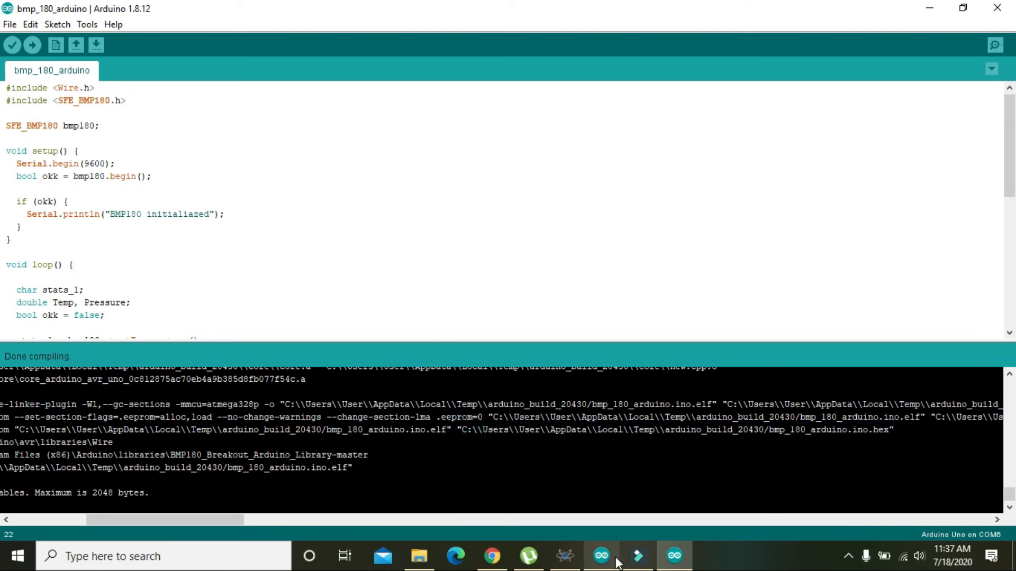
pyautogui.click(565, 570)
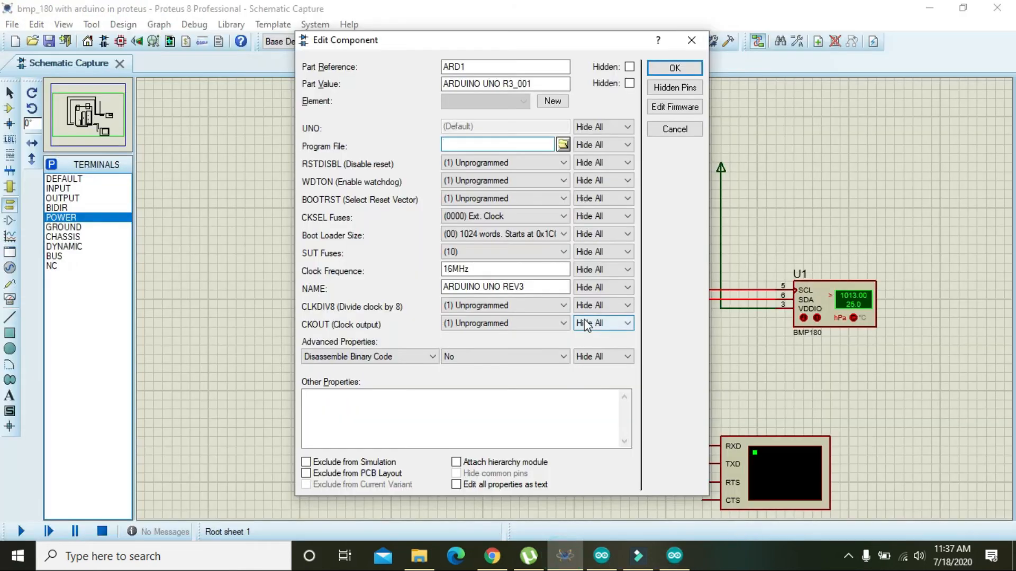
pyautogui.rightClick(498, 144)
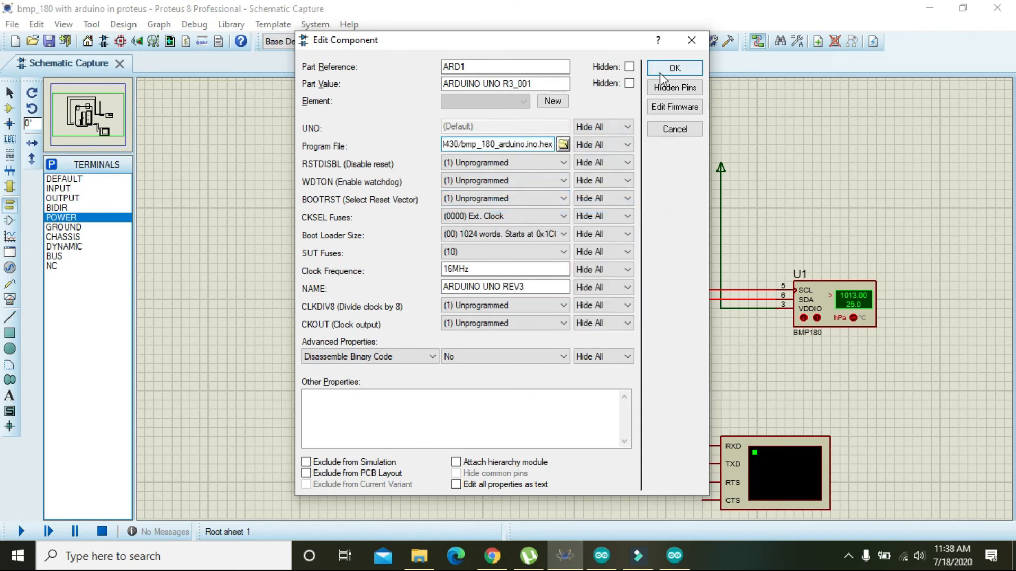
pyautogui.click(674, 68)
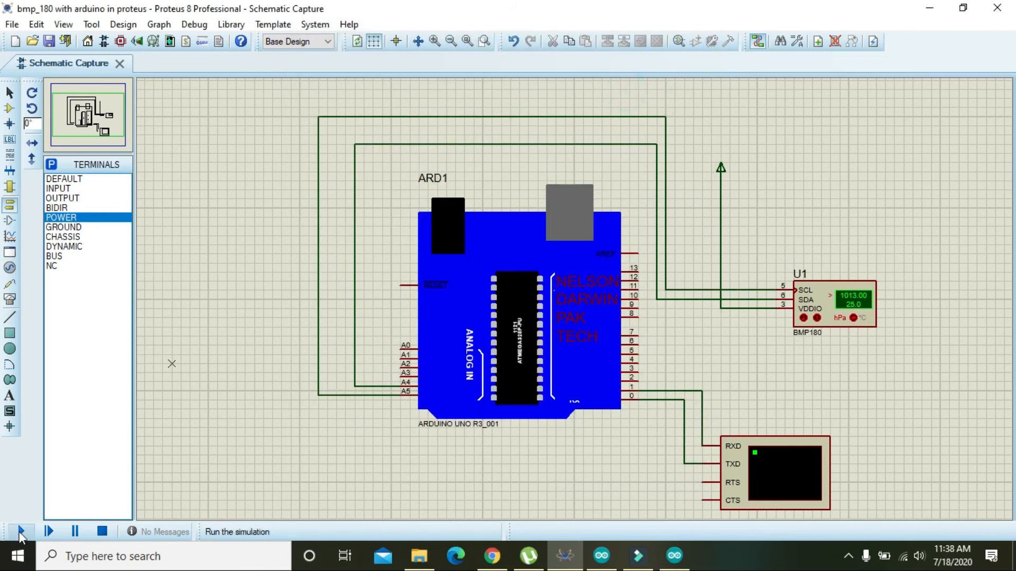
# Step: Start the simulation so the terminal streams ~25.02 °C and ~1013 hPa readings
pyautogui.click(23, 531)
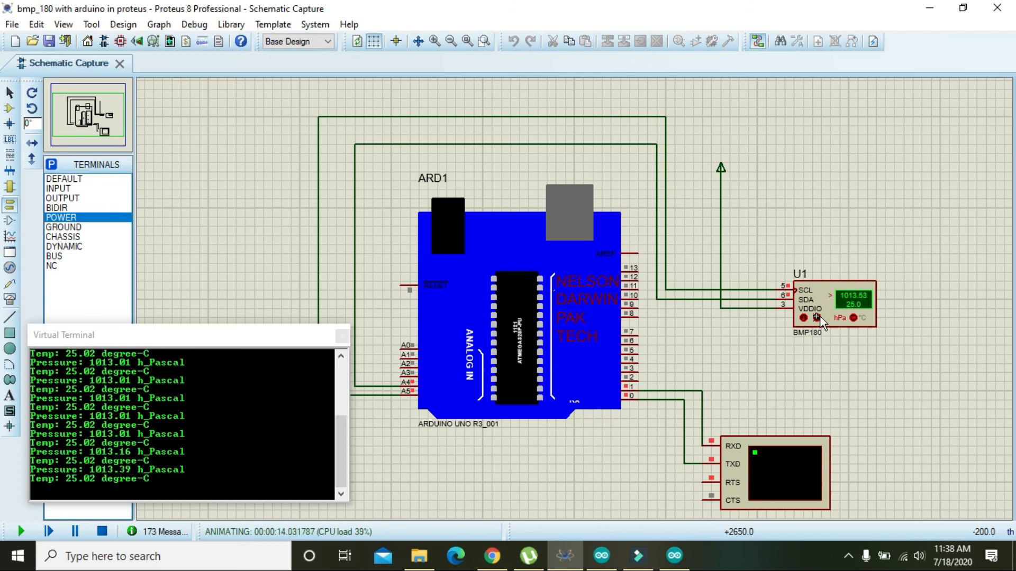
pyautogui.moveTo(826, 327)
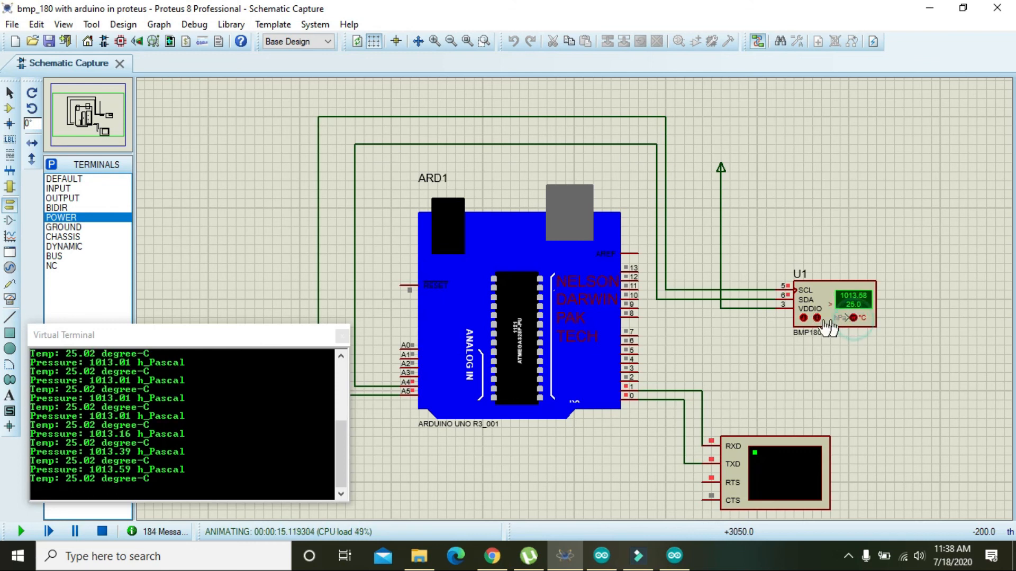